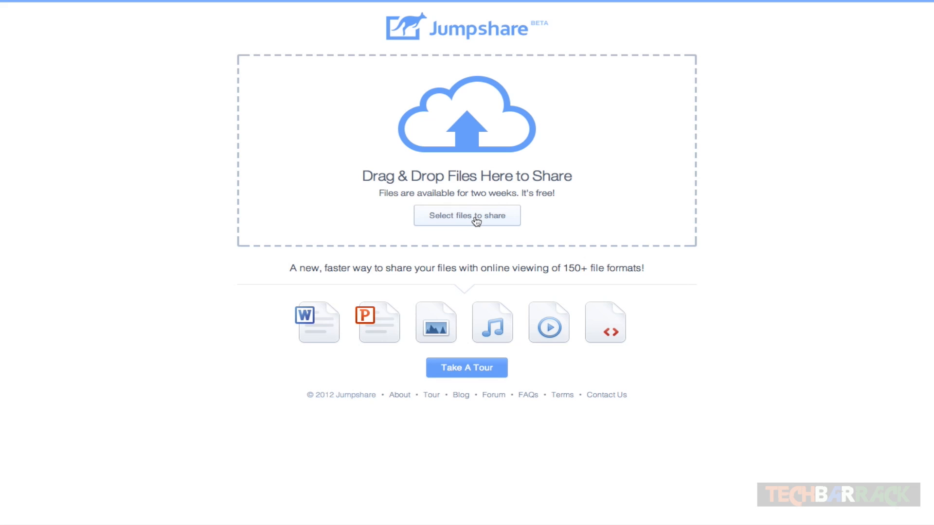
Upload the nine selected Desktop files, including the PNG, EPUB and DOC, to Jumpshare
left_click(466, 215)
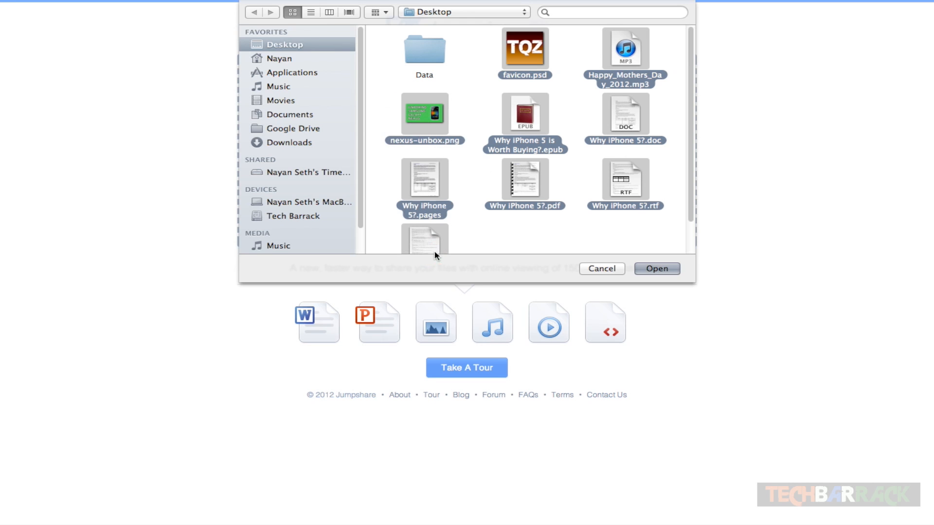
left_click(600, 268)
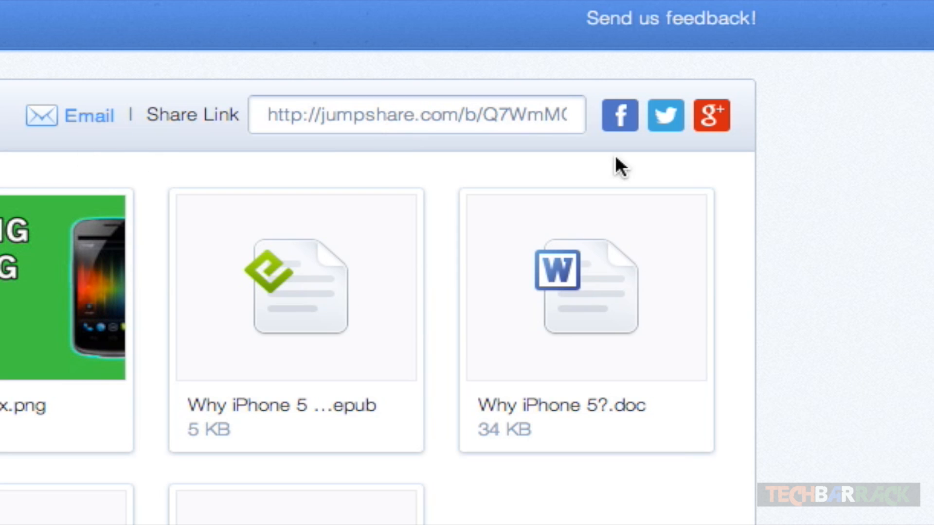
mouse_move(629, 166)
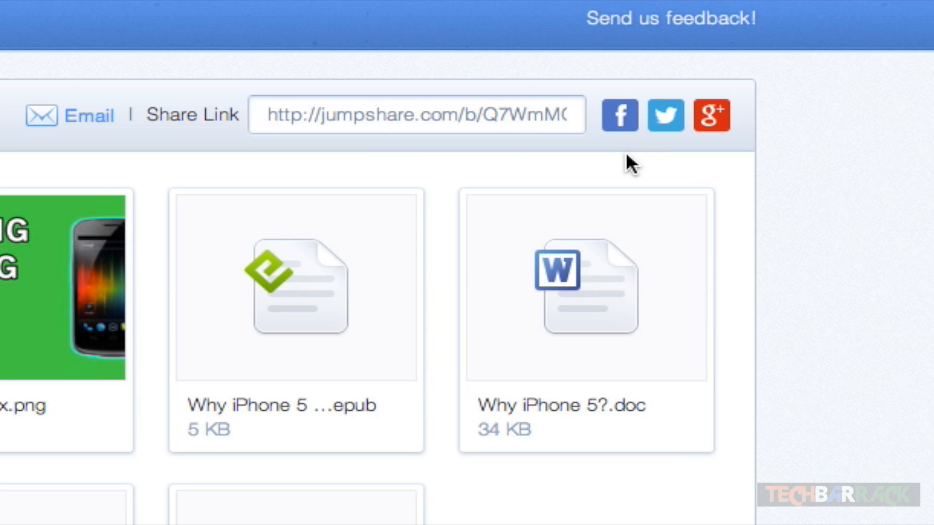
mouse_move(661, 140)
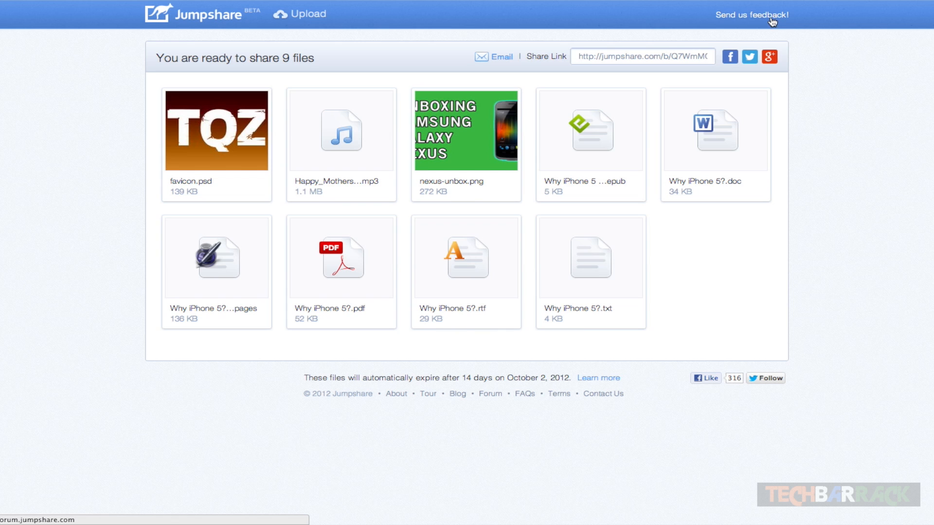
mouse_move(342, 157)
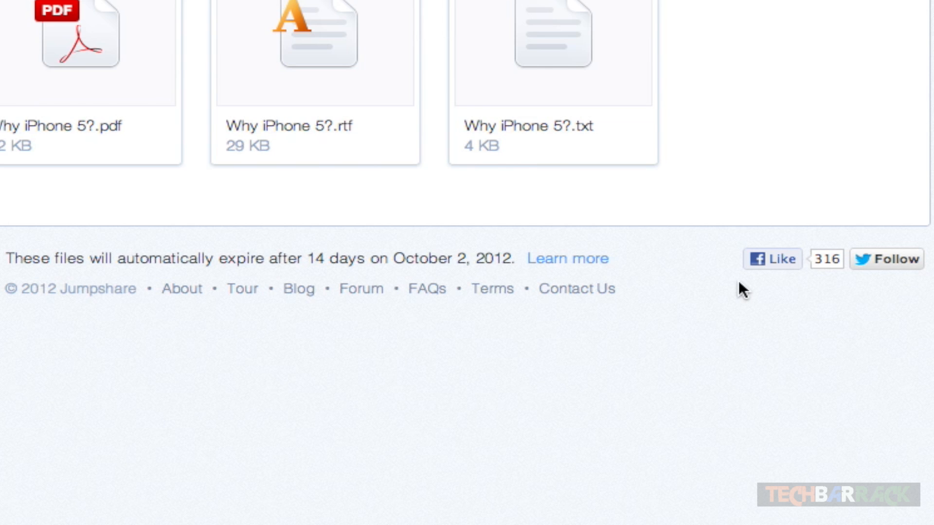
mouse_move(889, 281)
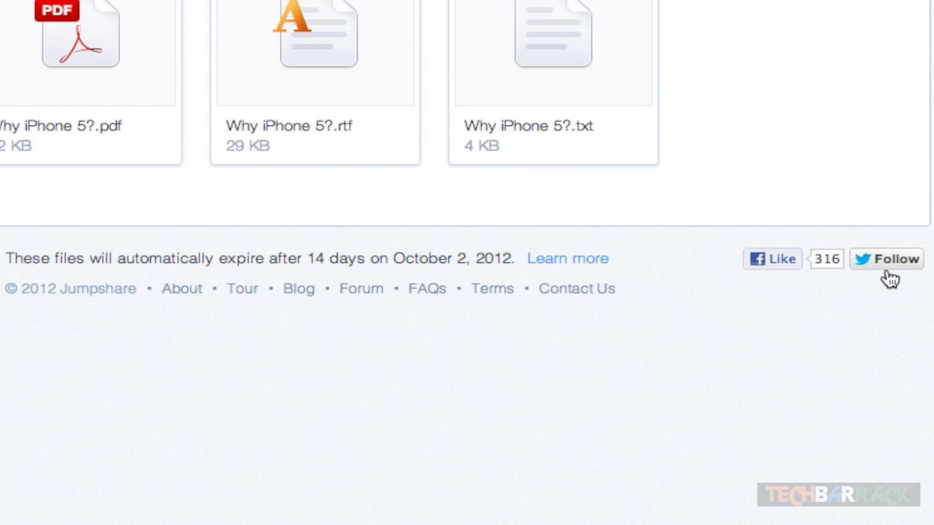
mouse_move(431, 429)
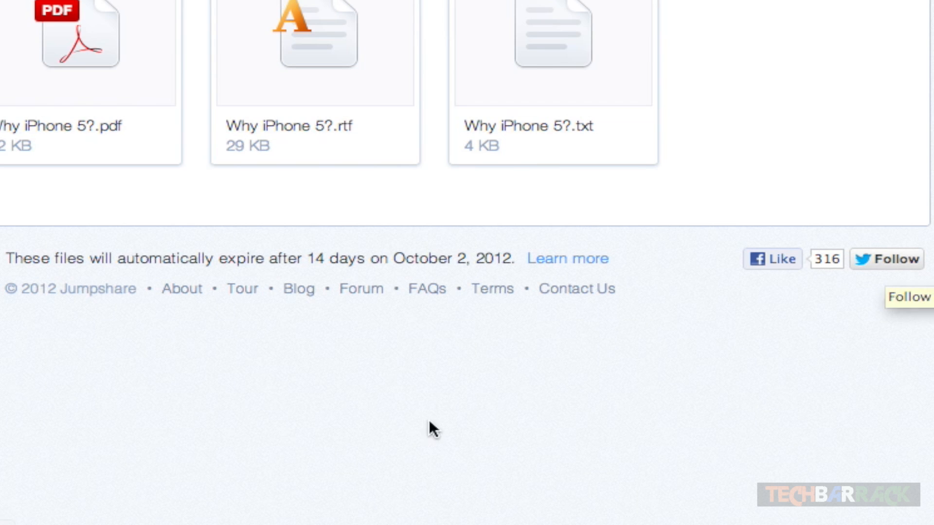
mouse_move(7, 270)
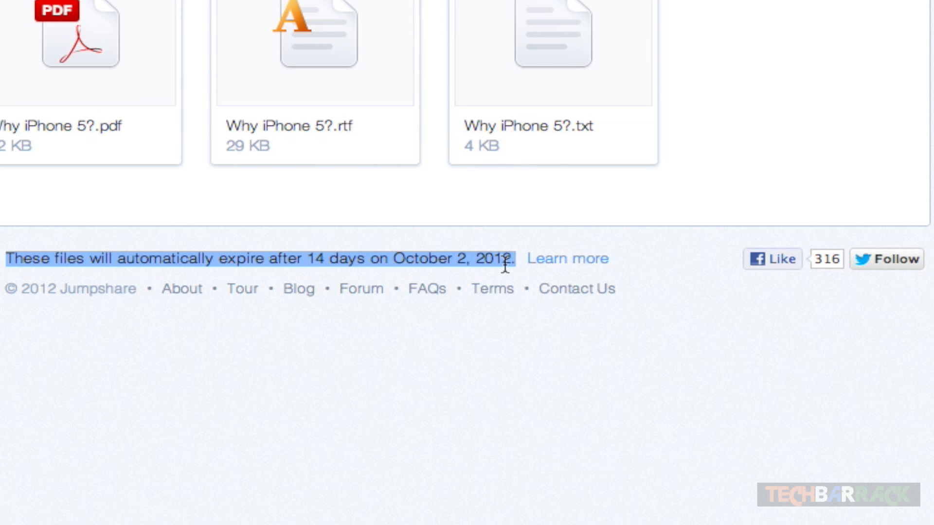
mouse_move(498, 285)
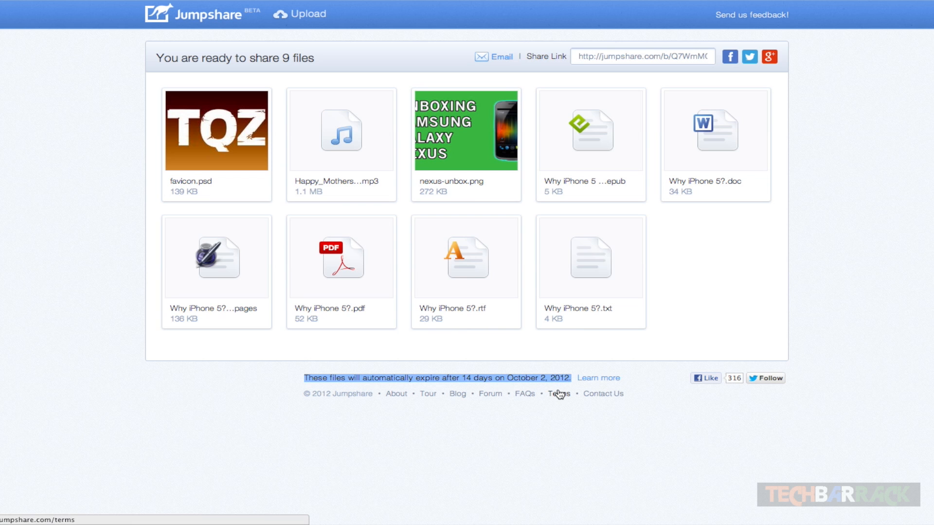
mouse_move(551, 381)
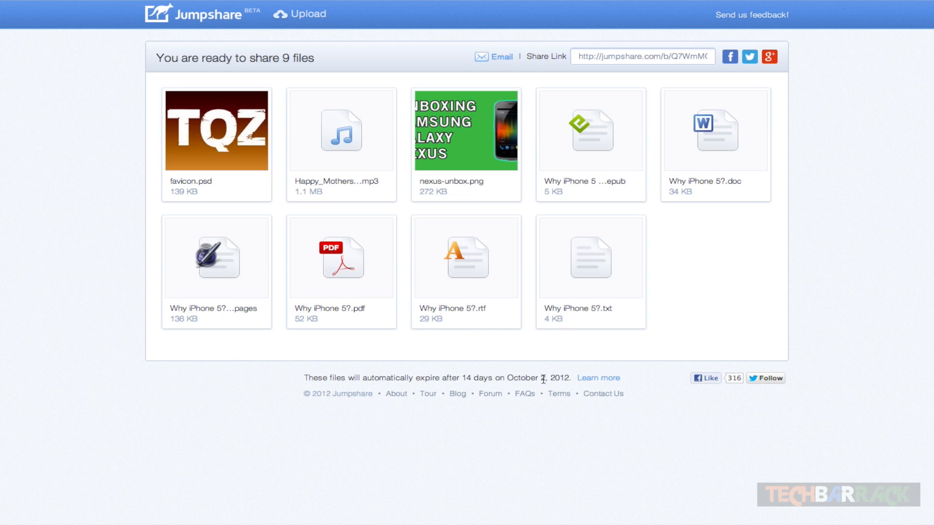
double_click(523, 378)
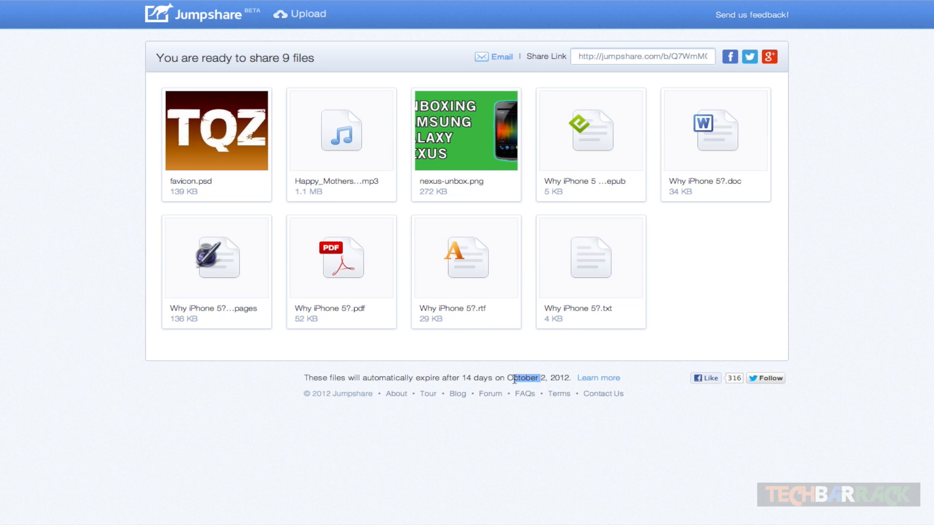
mouse_move(467, 443)
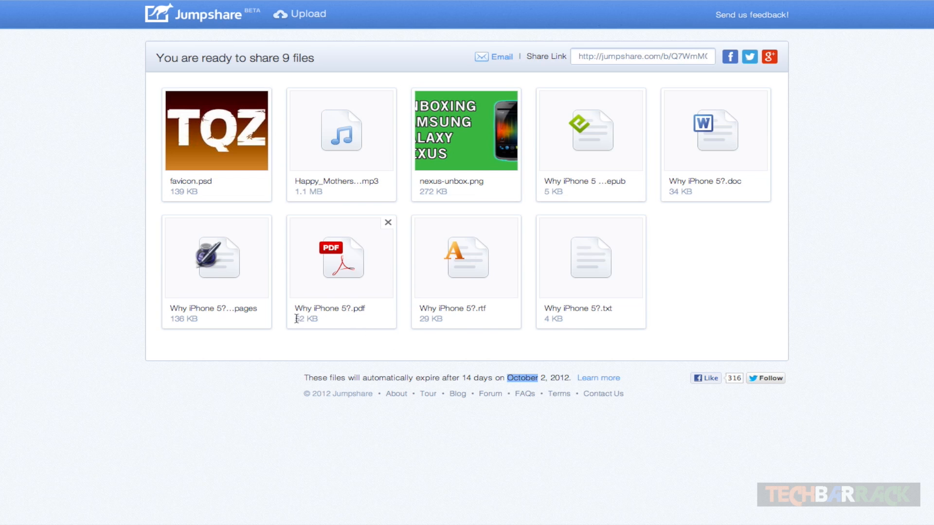
mouse_move(214, 161)
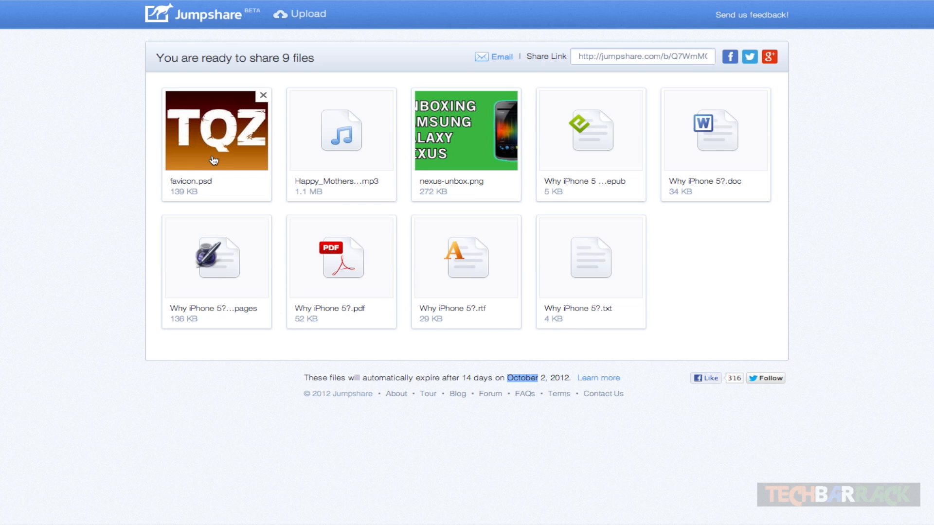
left_click(216, 130)
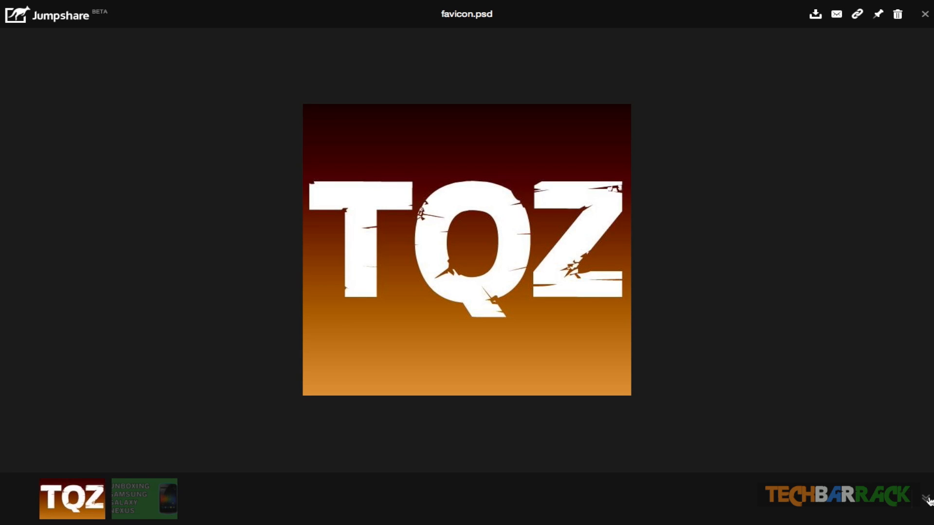
mouse_move(898, 13)
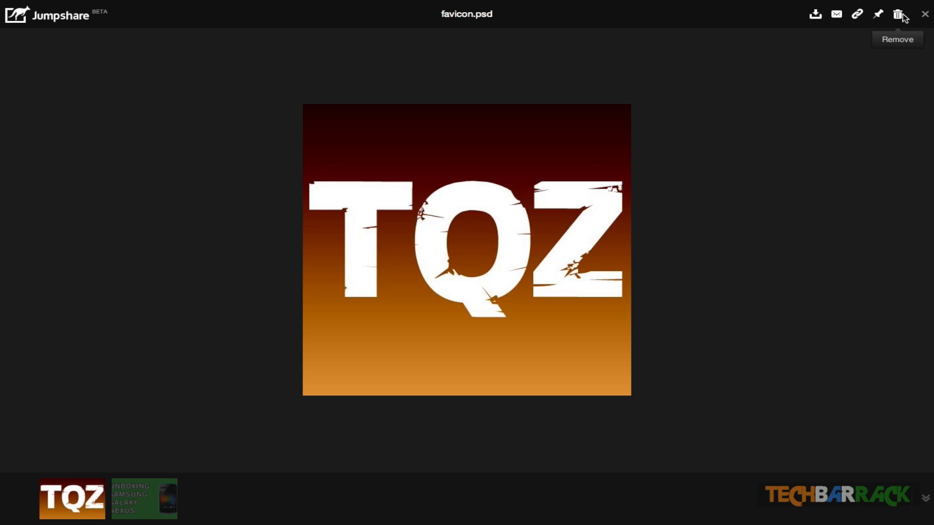
mouse_move(877, 16)
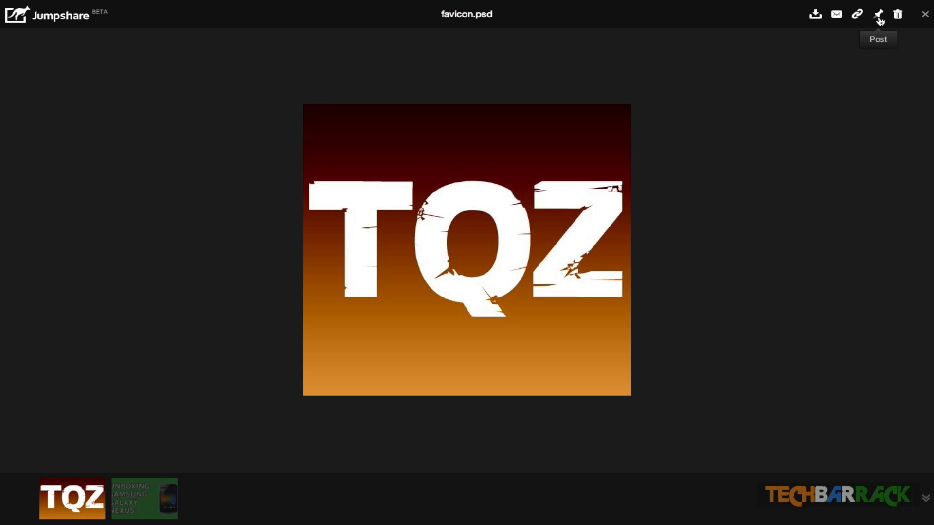
mouse_move(857, 13)
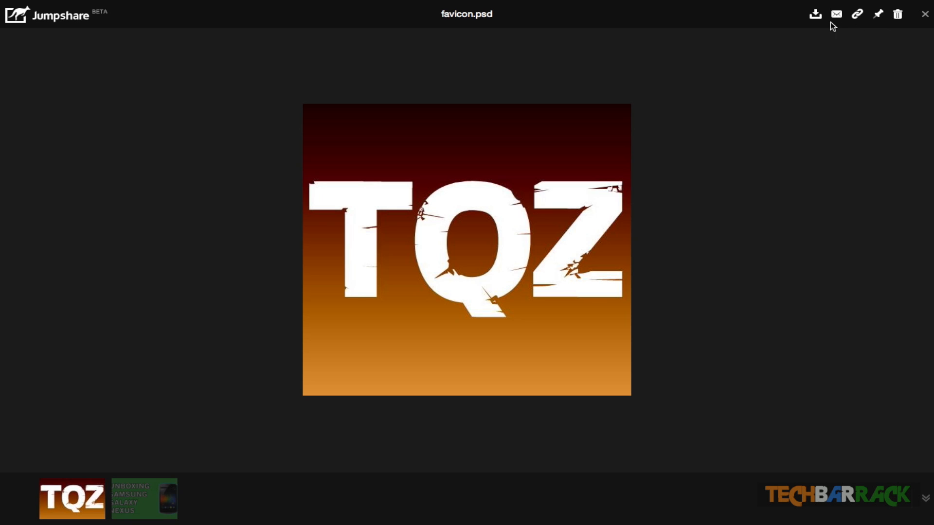
mouse_move(815, 13)
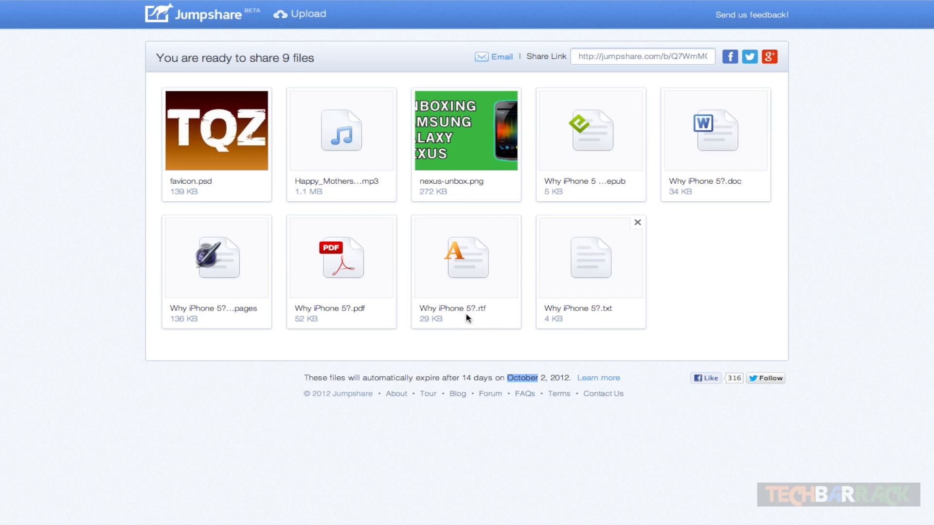
left_click(341, 132)
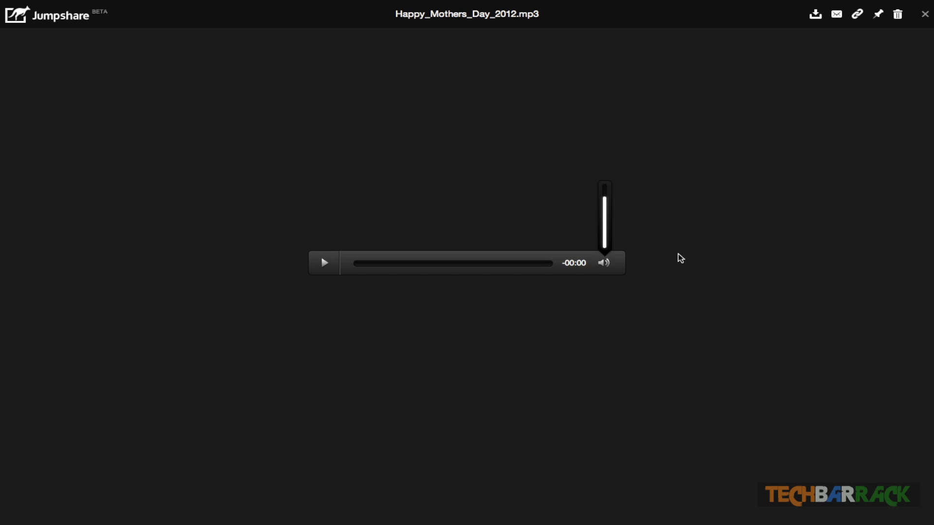
mouse_move(817, 55)
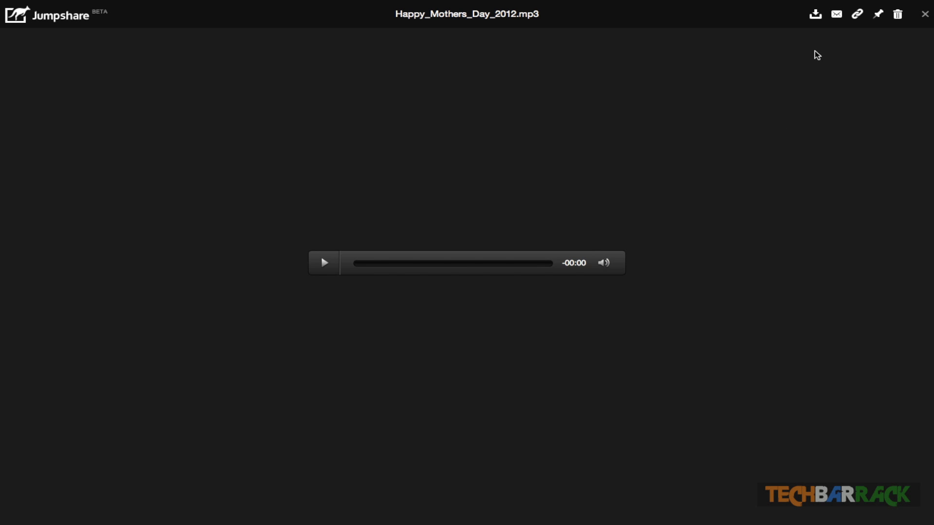
mouse_move(739, 199)
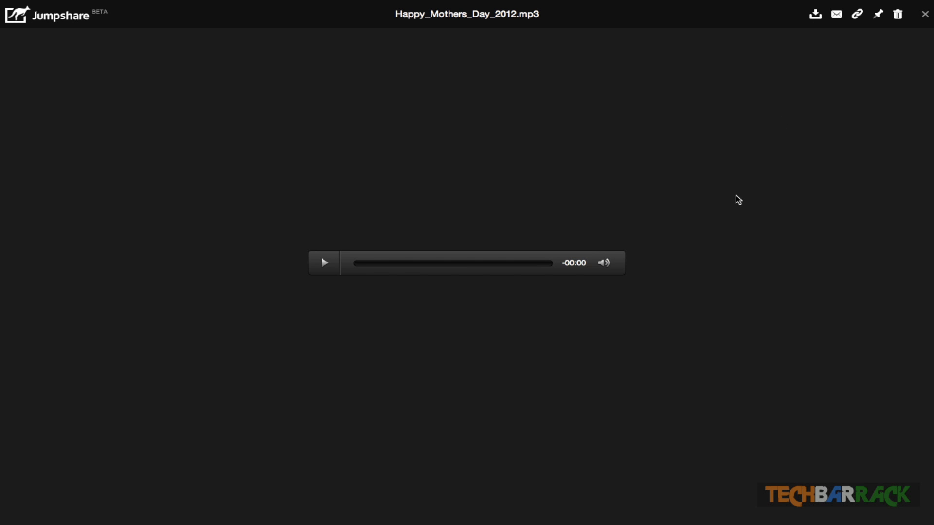
mouse_move(325, 267)
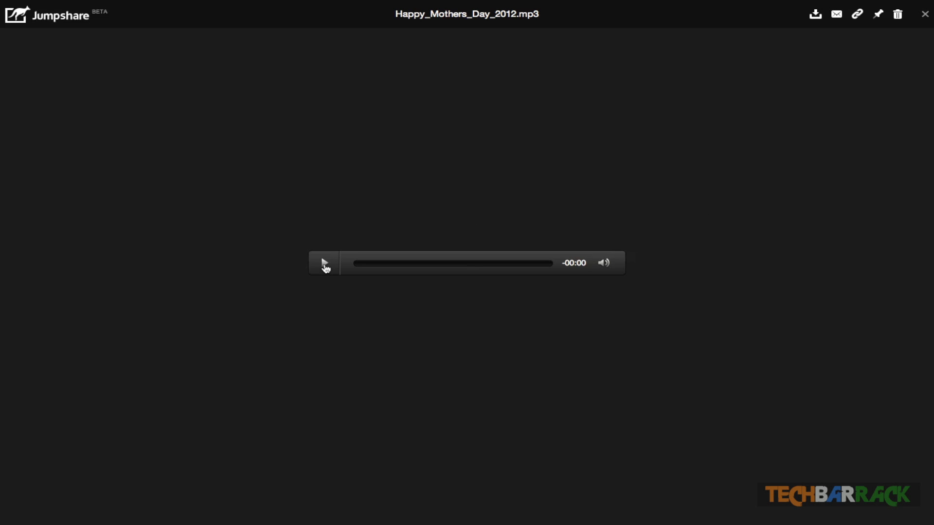
left_click(324, 263)
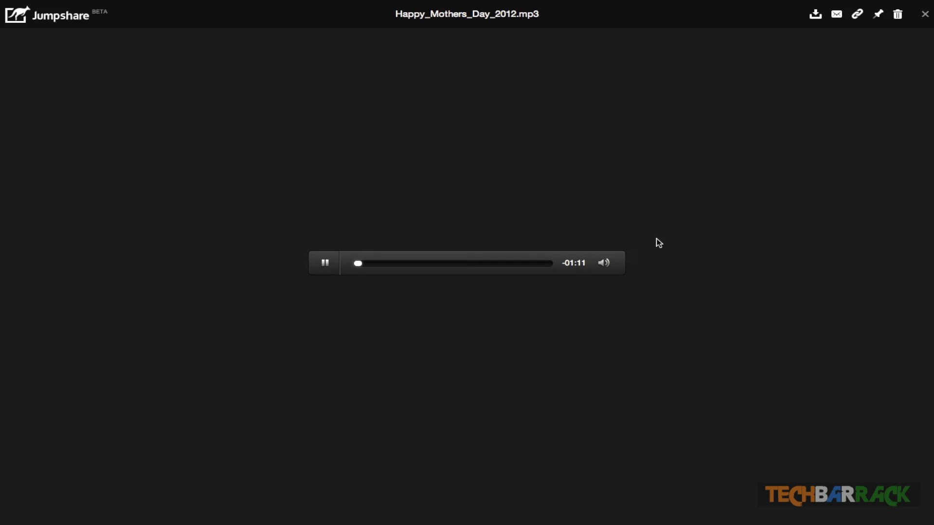
mouse_move(919, 46)
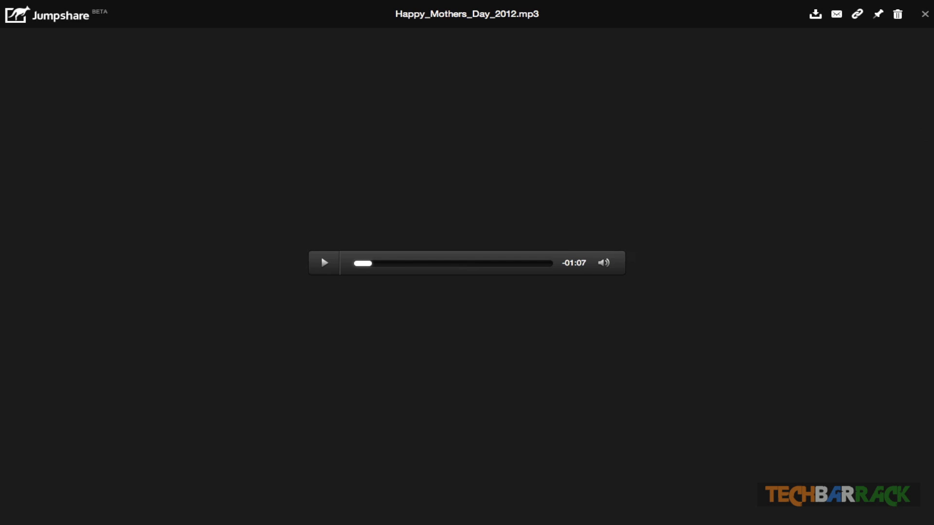
left_click(923, 14)
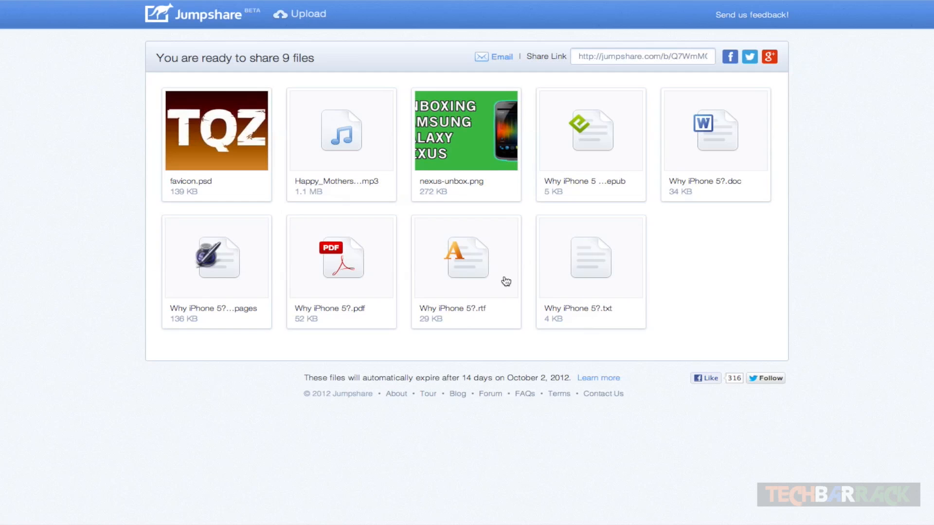
Preview 'Why iPhone 5?.doc' through its conclusion, then close the preview
left_click(714, 132)
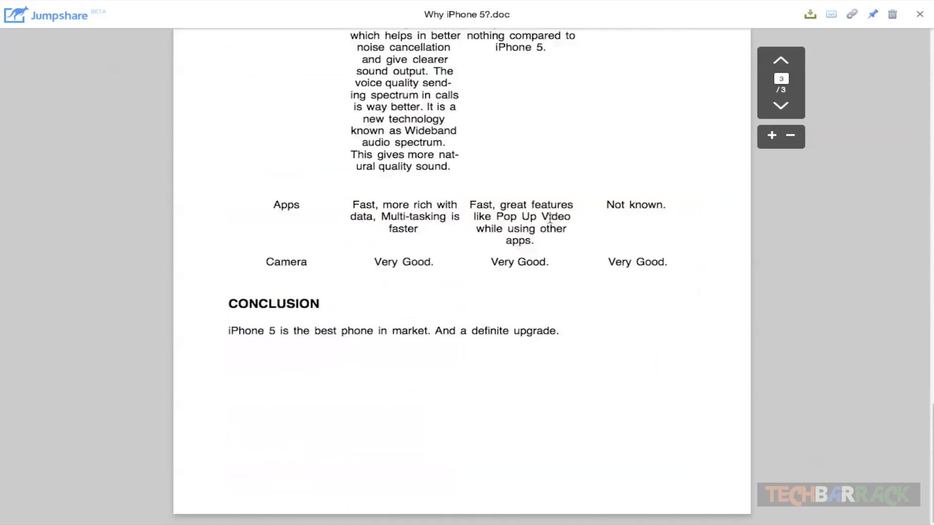
mouse_move(919, 15)
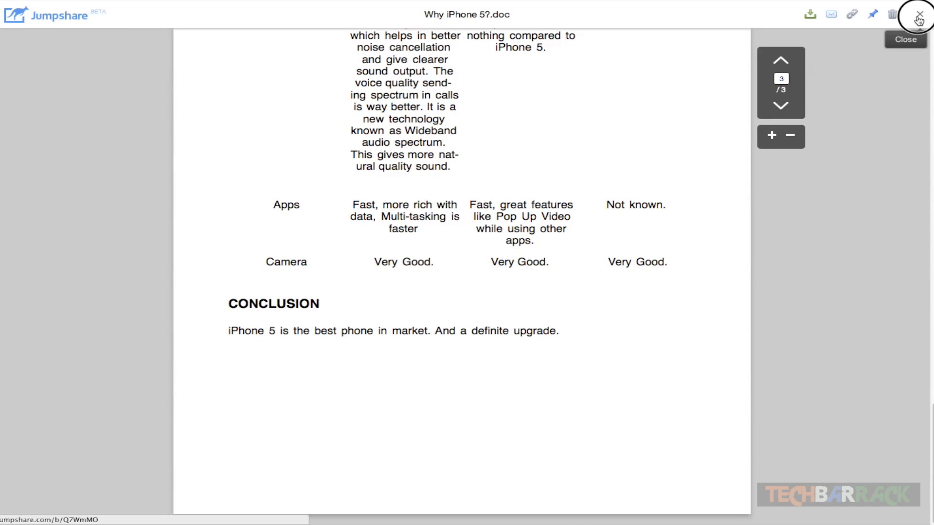
left_click(919, 14)
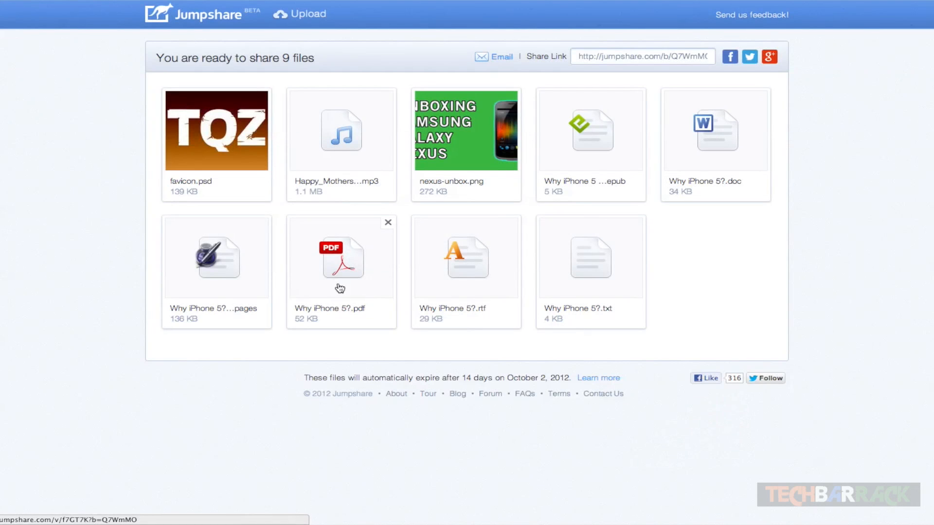
left_click(340, 258)
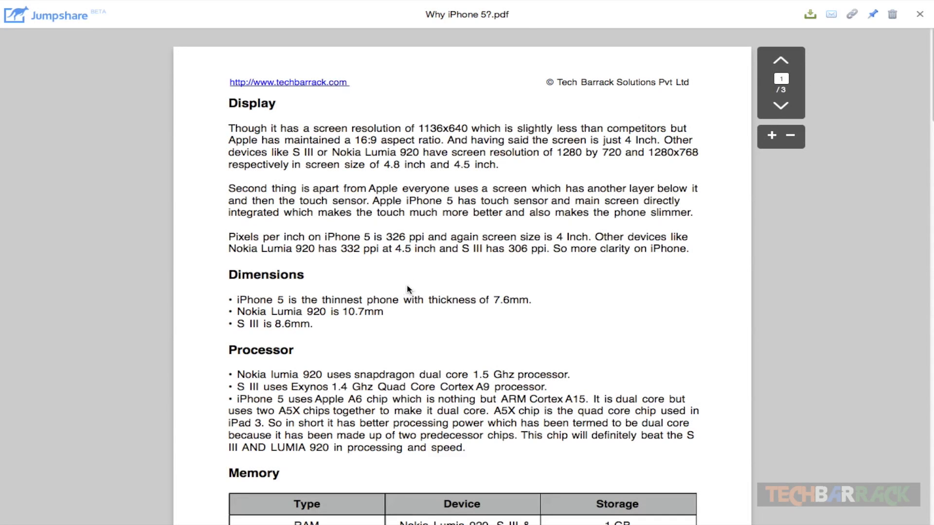
mouse_move(831, 276)
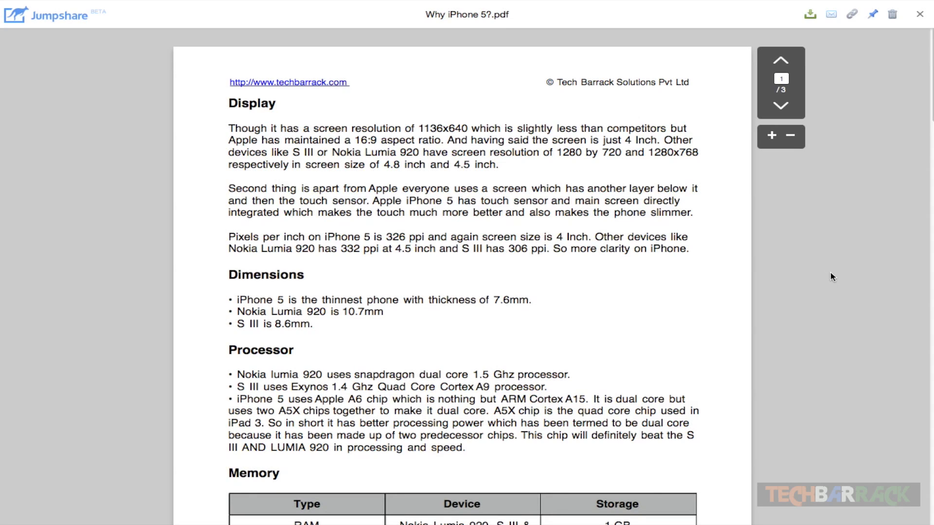
mouse_move(822, 283)
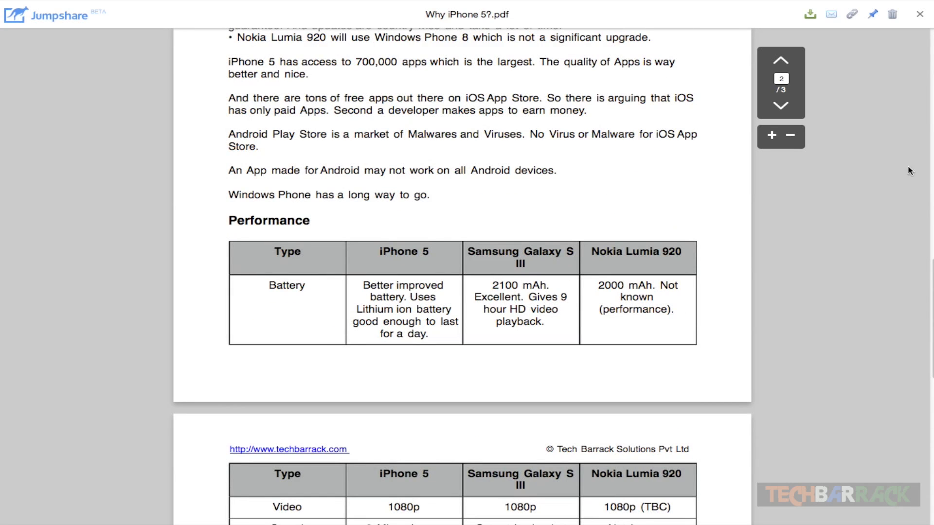
mouse_move(918, 56)
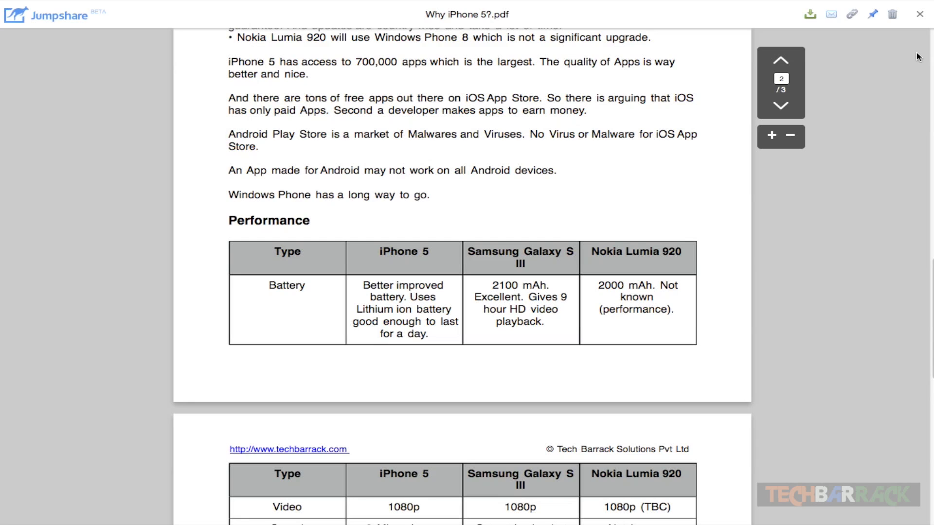
mouse_move(919, 13)
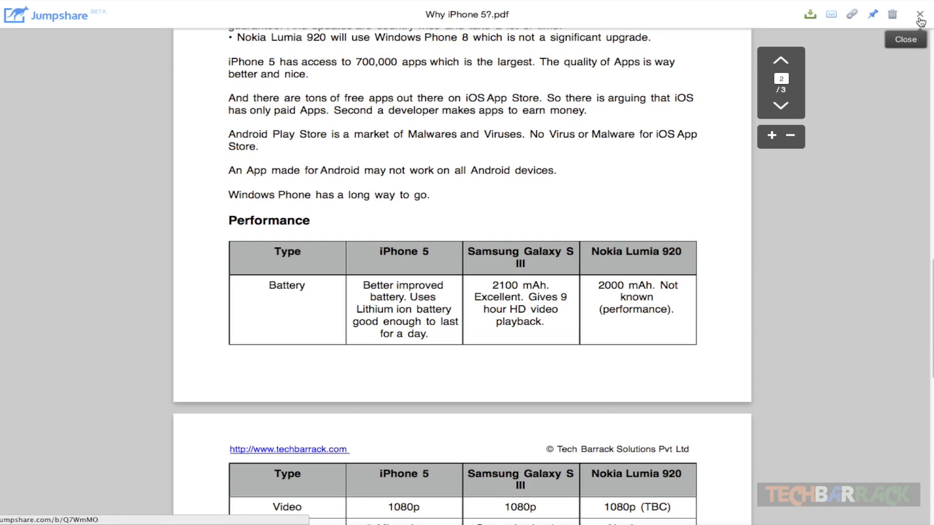
left_click(919, 13)
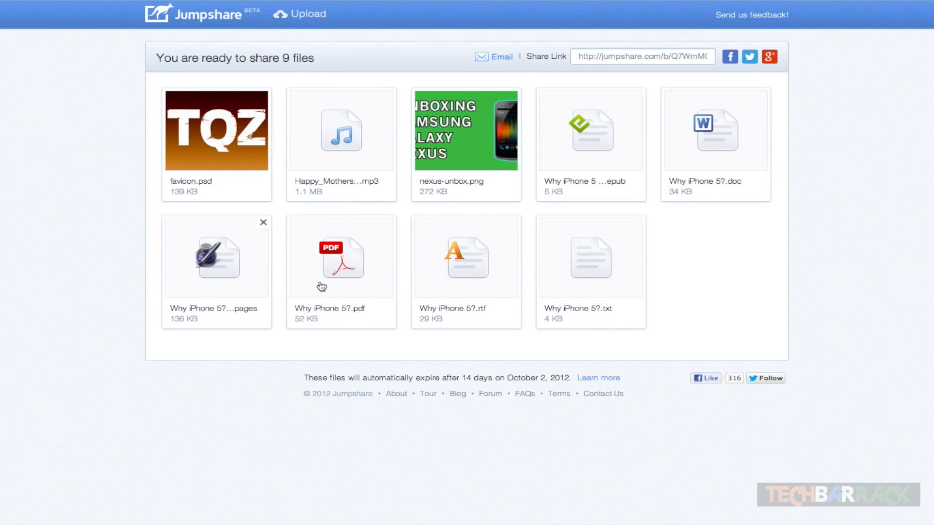
left_click(589, 133)
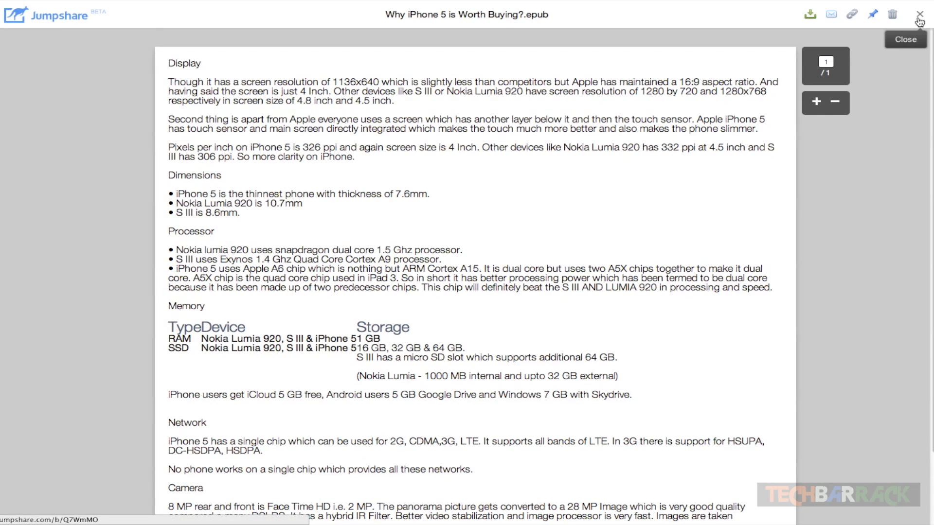
left_click(920, 13)
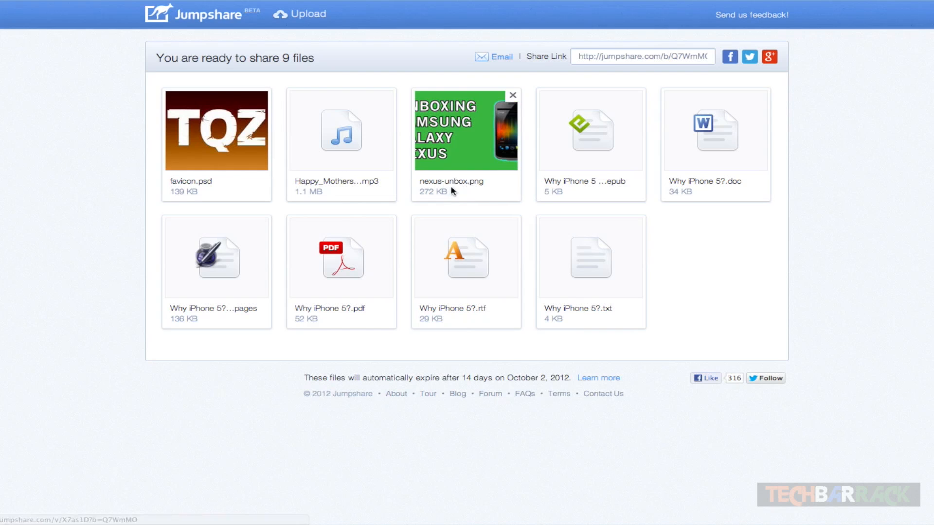
mouse_move(459, 176)
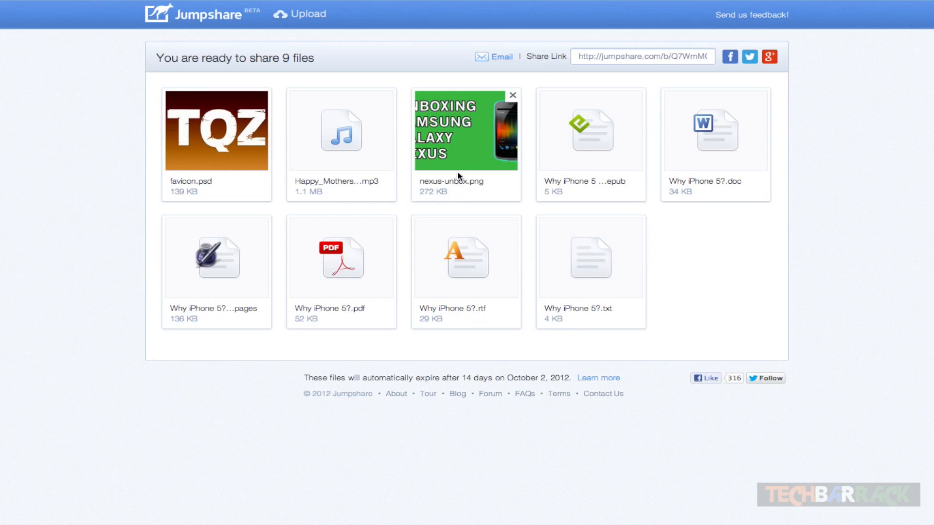
mouse_move(342, 132)
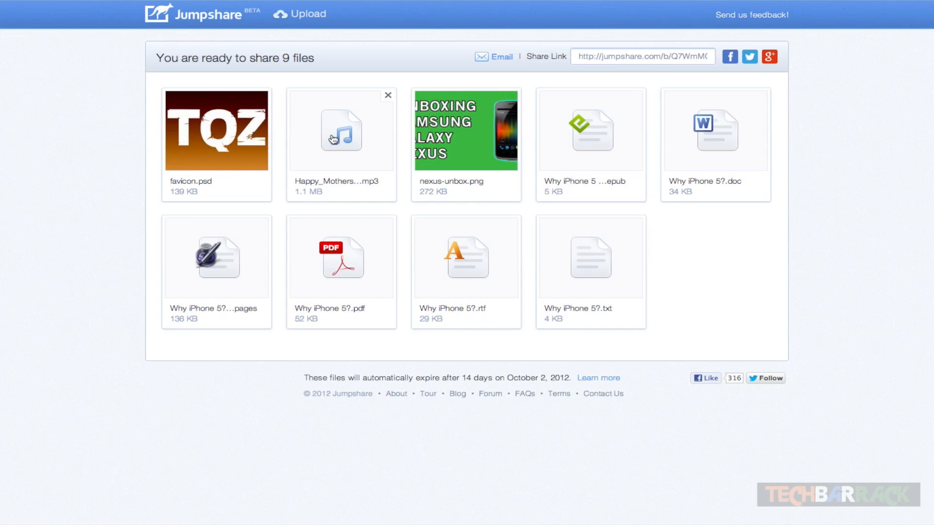
mouse_move(209, 85)
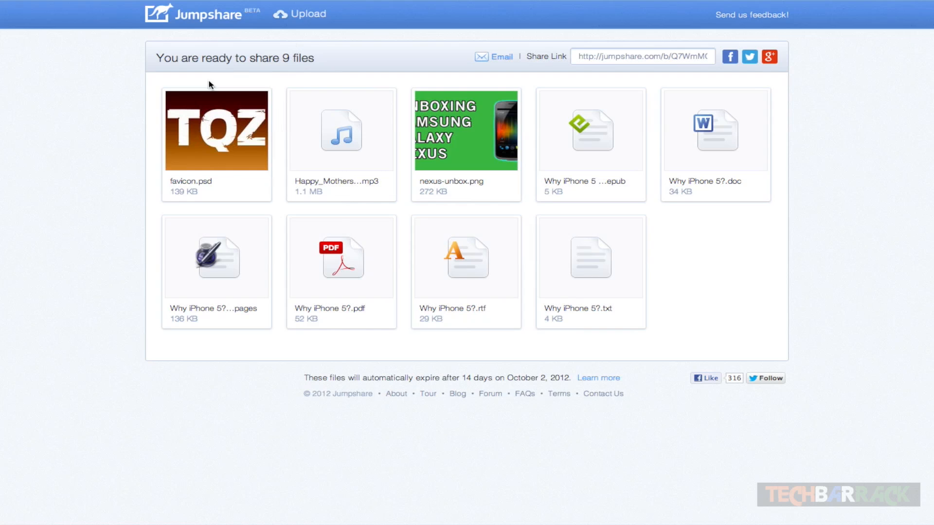
mouse_move(145, 90)
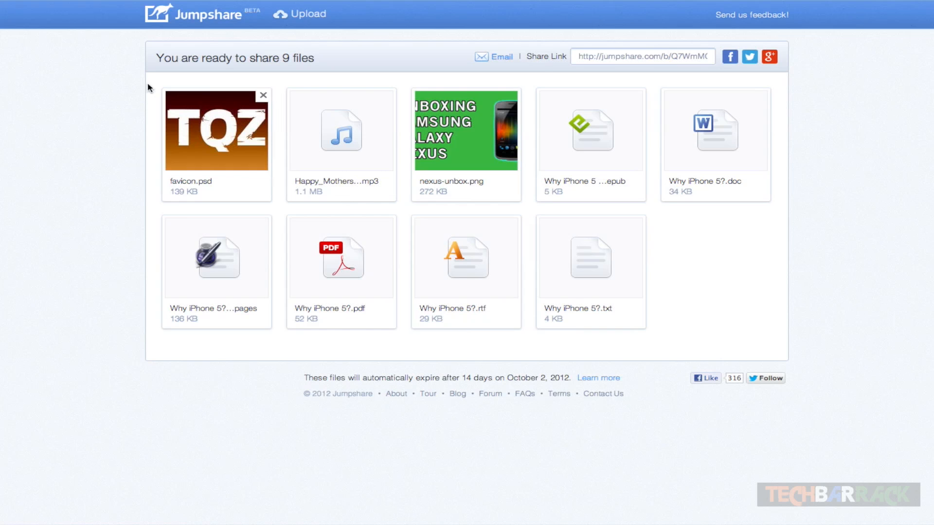
mouse_move(151, 83)
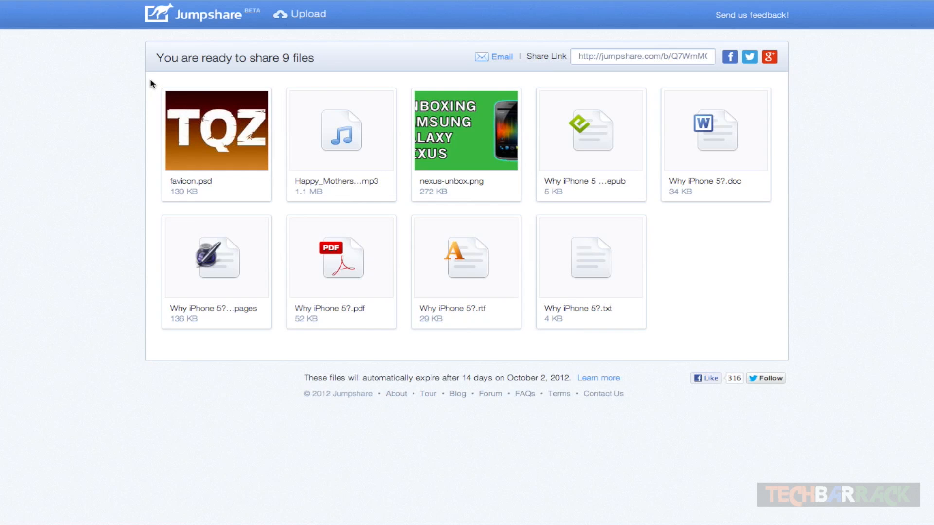
mouse_move(159, 90)
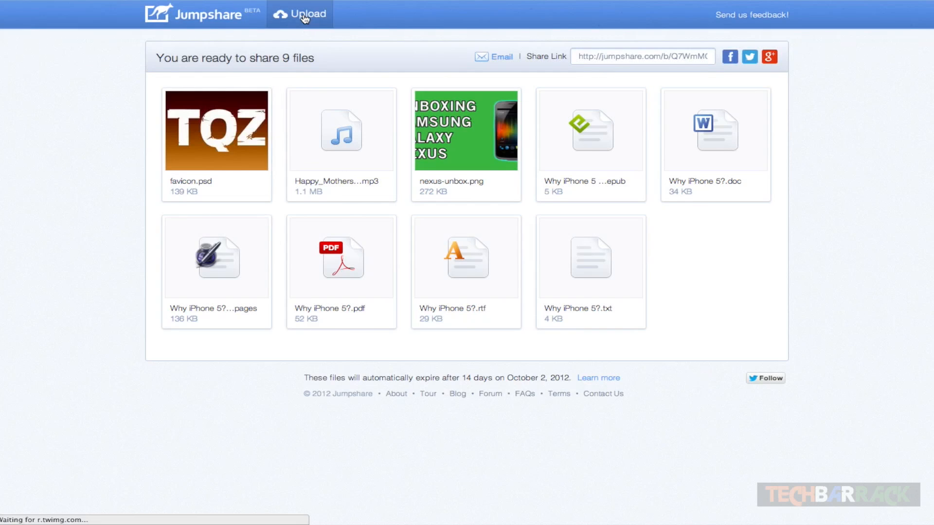
Add proxy-favicon.png from the Data folder to the share as a tenth file
left_click(300, 14)
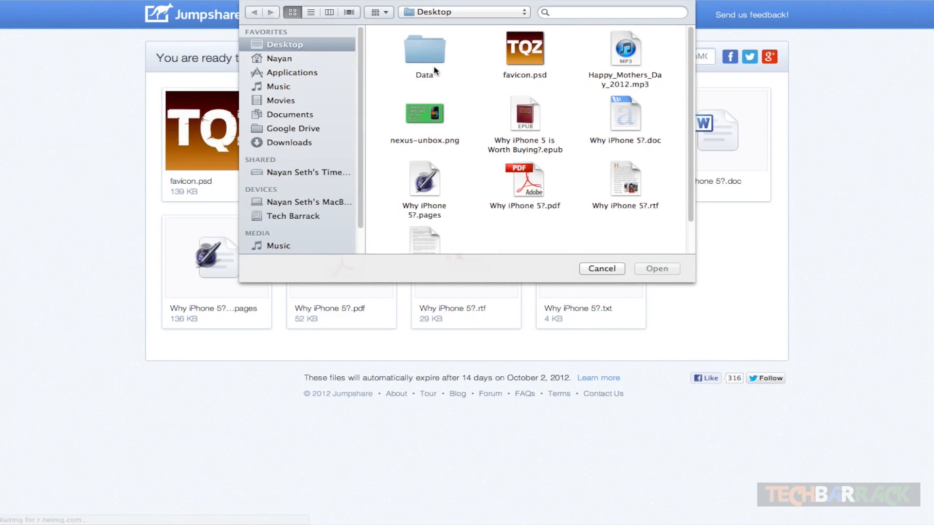
double_click(425, 48)
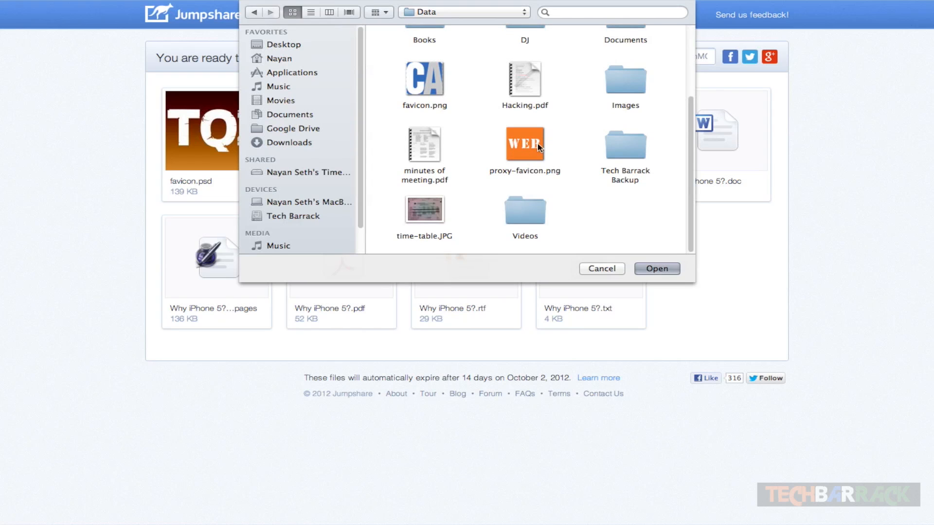
left_click(656, 268)
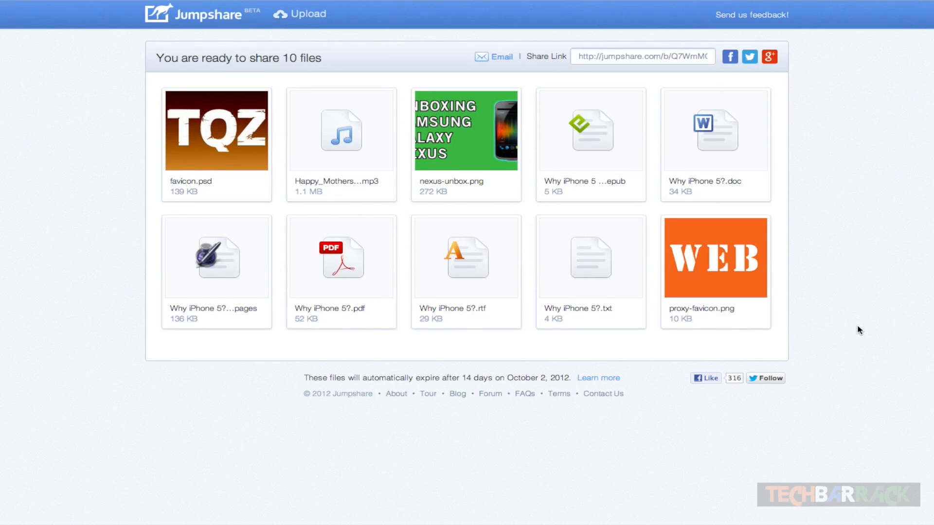
mouse_move(306, 242)
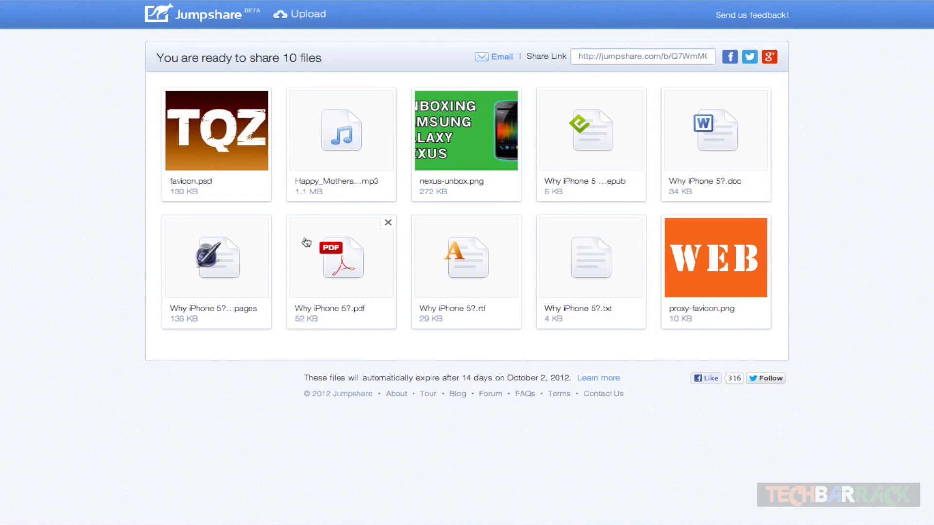
mouse_move(218, 49)
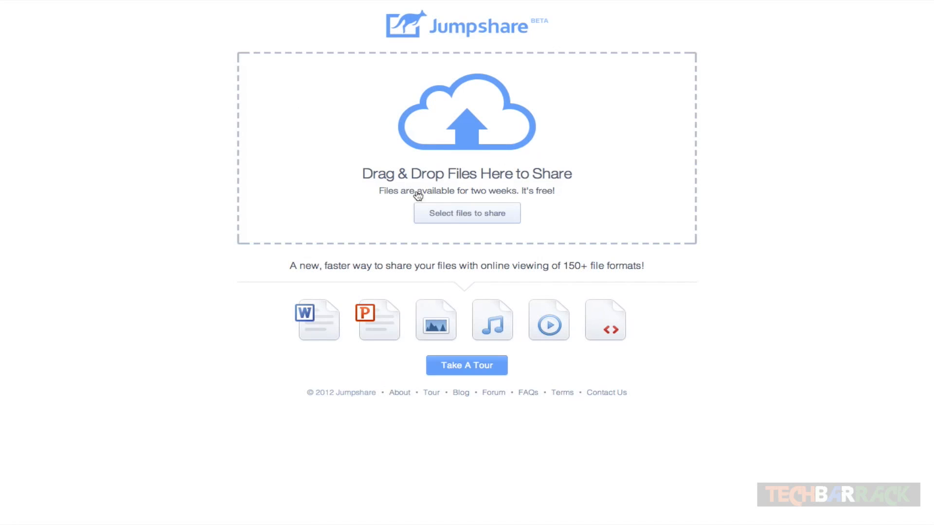
Upload proxy-favicon.png alone as a new share with its own link
left_click(467, 212)
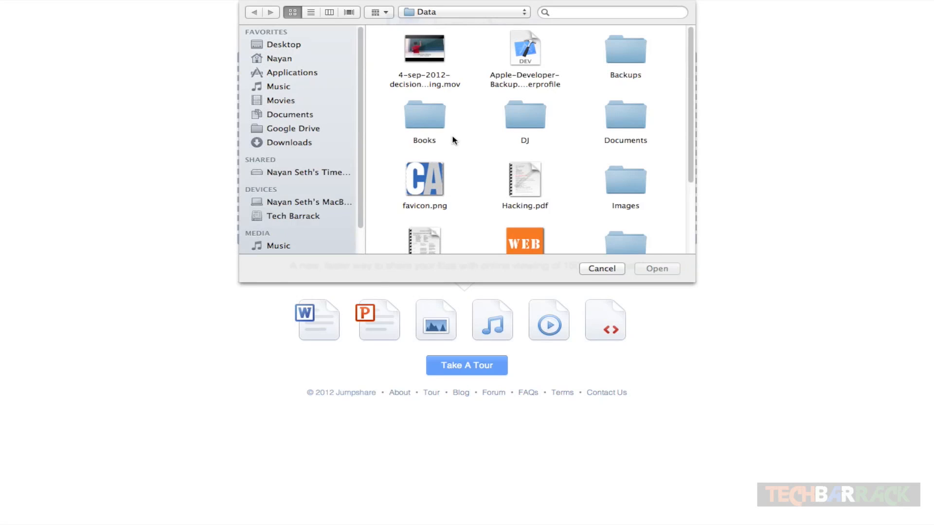
left_click(656, 269)
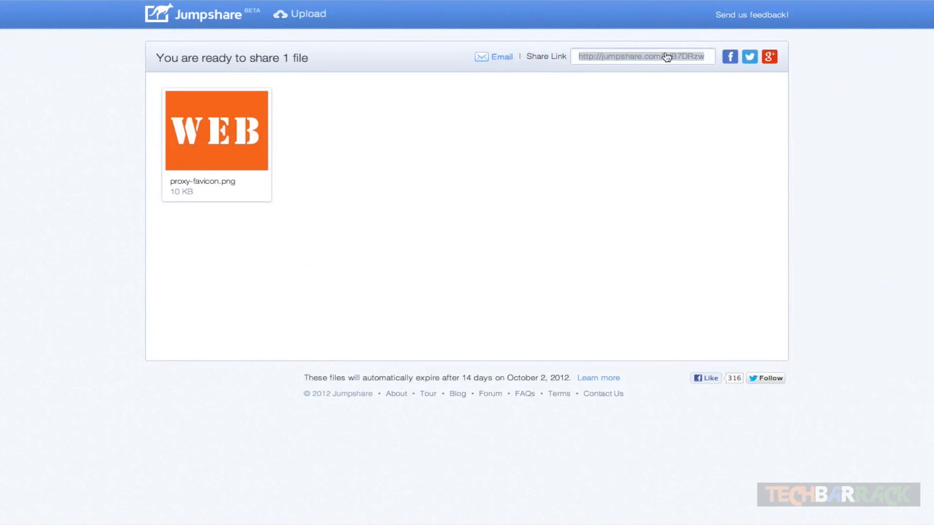
mouse_move(291, 169)
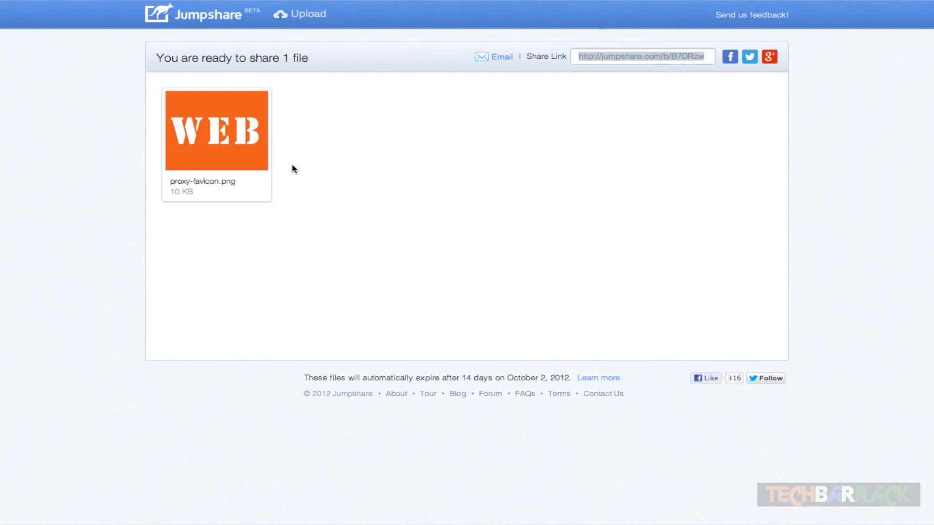
mouse_move(287, 205)
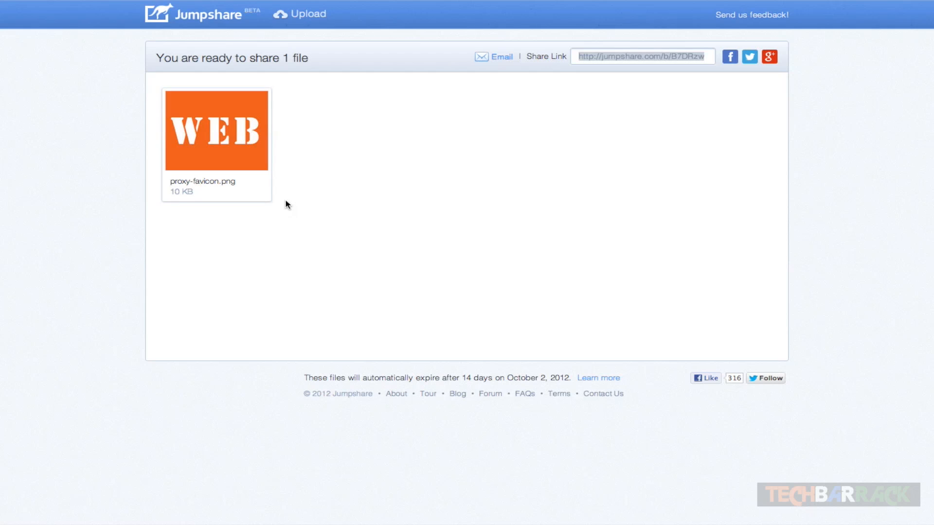
mouse_move(566, 310)
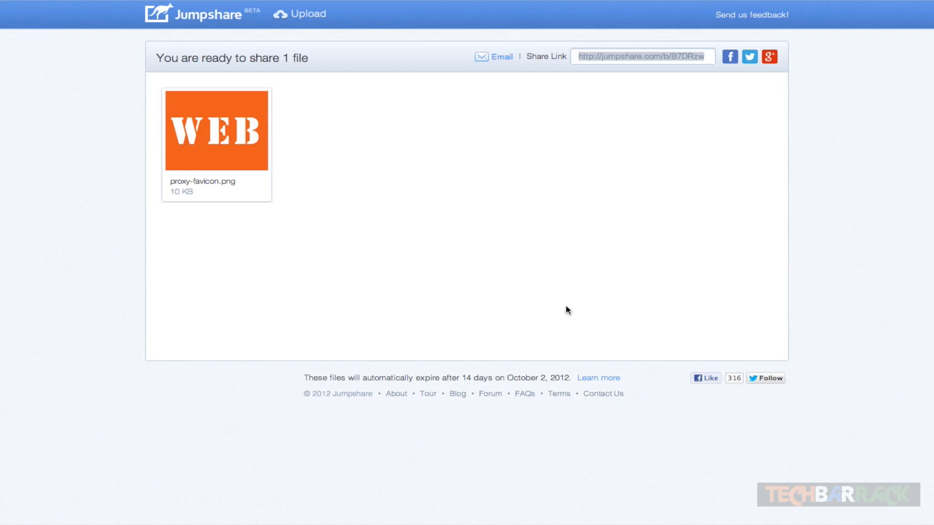